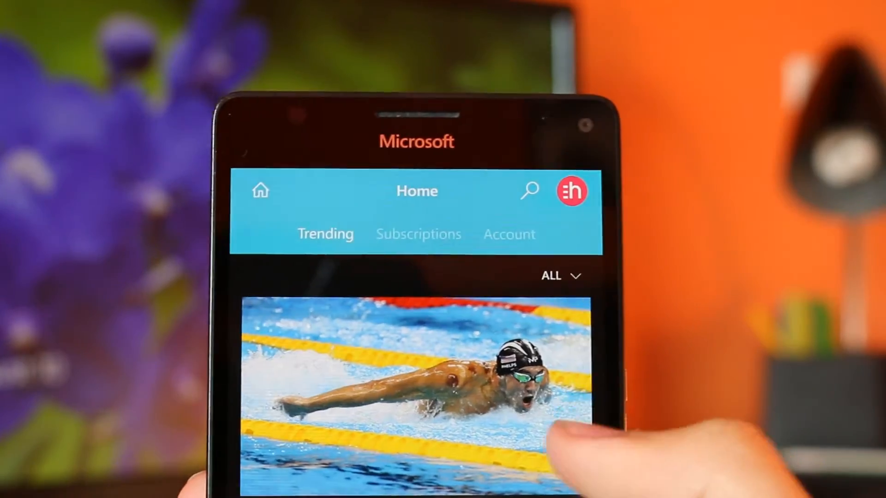
# Open the Brampton Car Accident: Wrongly Charged video so it plays with its description.
pyautogui.click(420, 234)
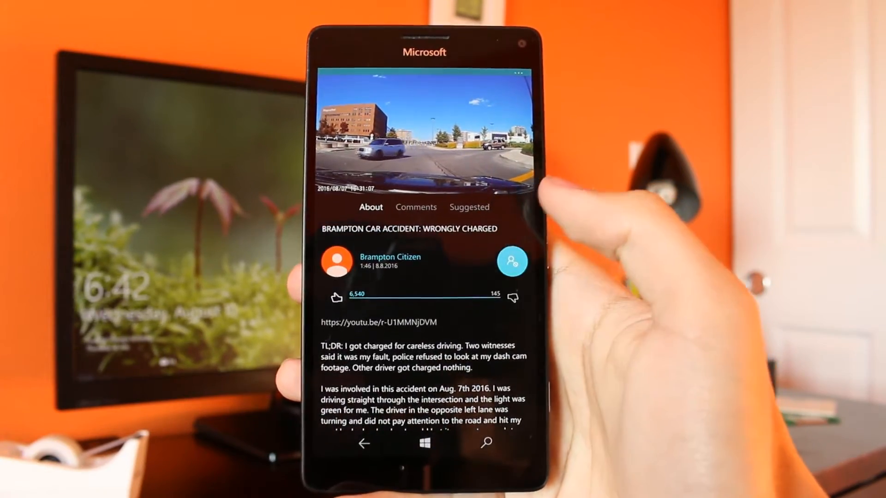
pyautogui.click(468, 206)
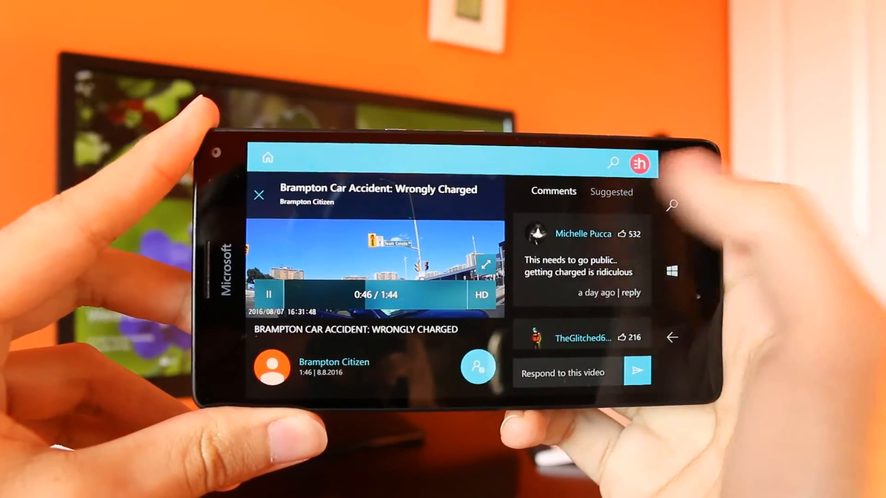
# Switch from the dashcam video to the Ultra HD sunset-over-the-sea clip.
pyautogui.click(483, 264)
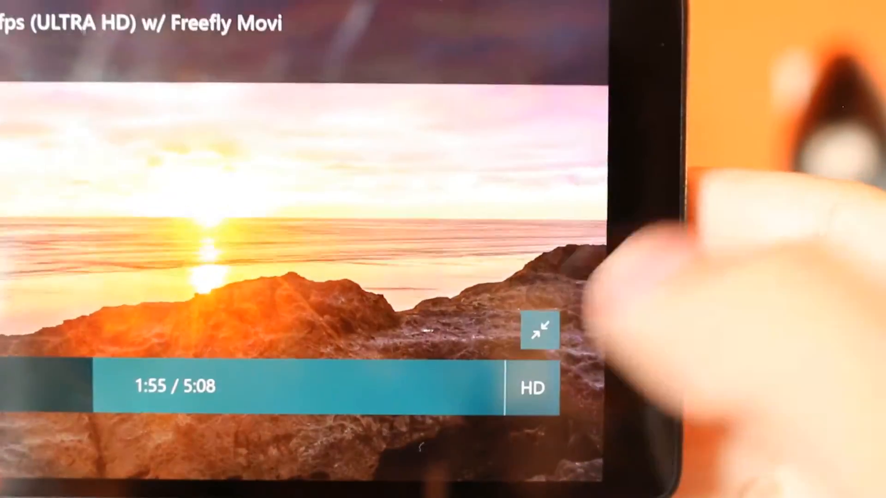
# Open the quality menu on the sunset clip, listing 240p through 1440p.
pyautogui.click(531, 388)
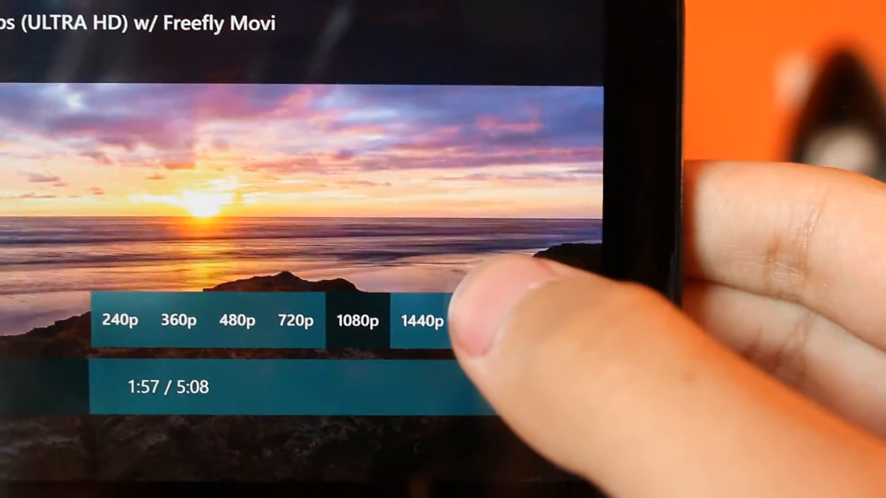